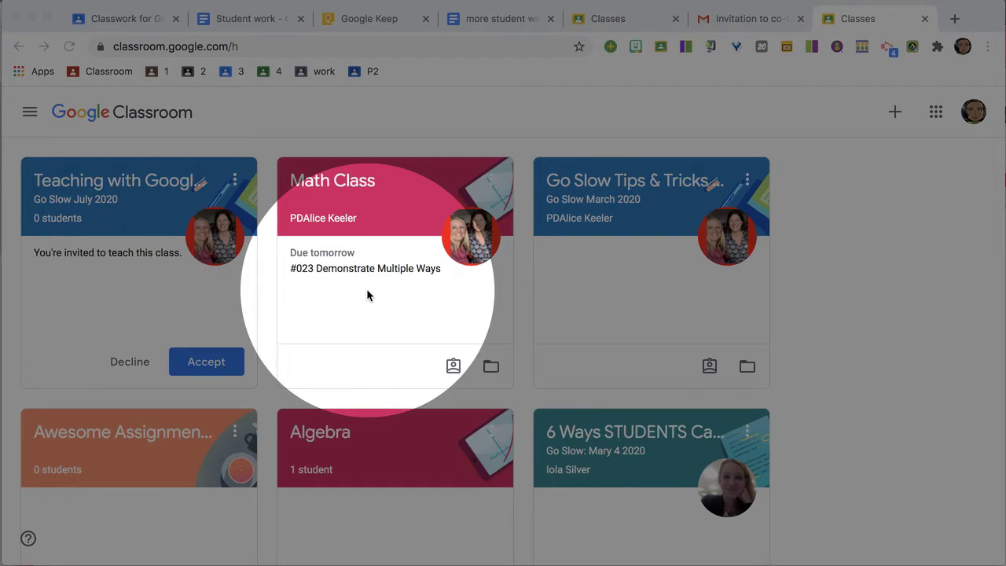
mouse_move(373, 279)
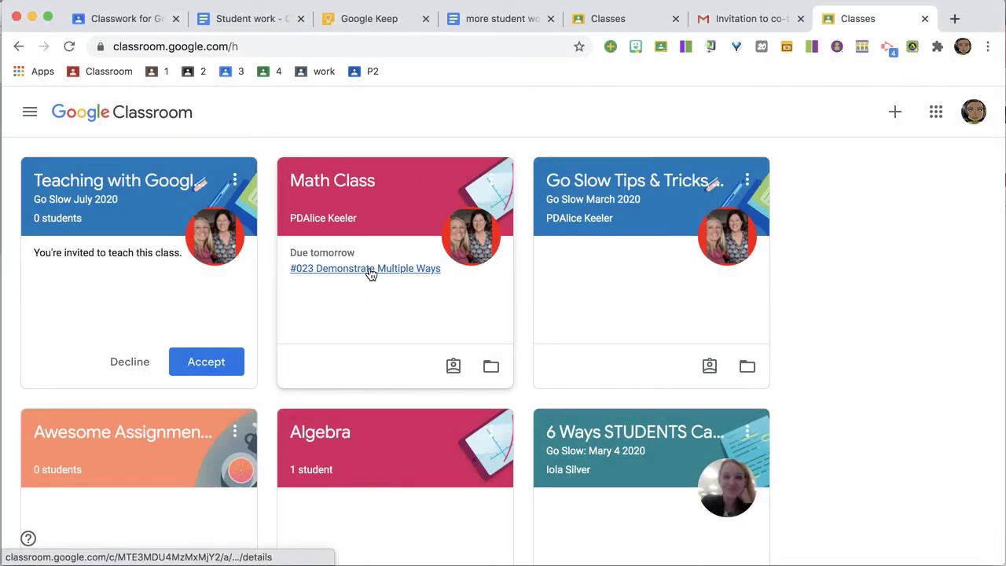
Step: Return to the classes overview, enter Math Class, and scroll the Stream to the #023 assignment post
left_click(365, 268)
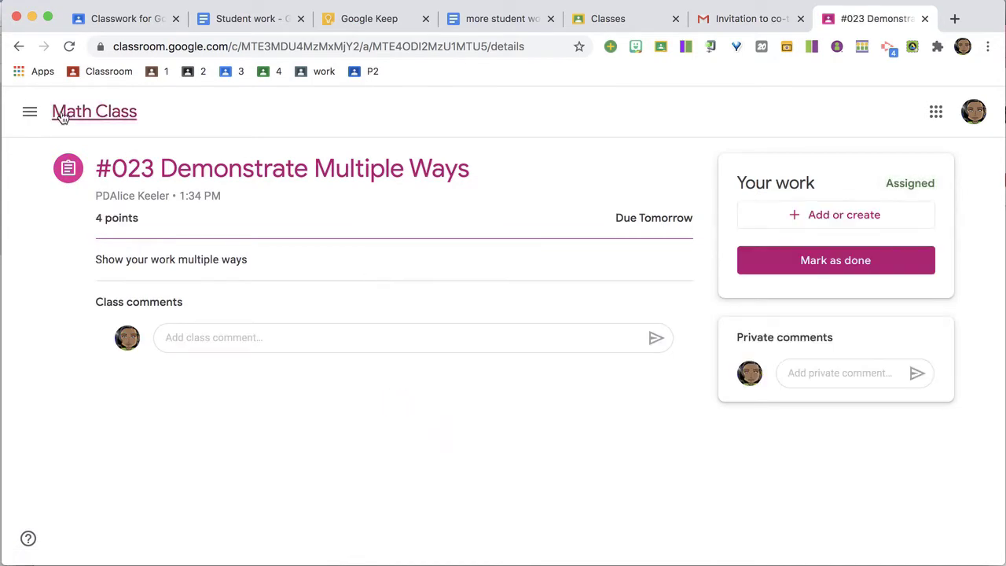
left_click(30, 111)
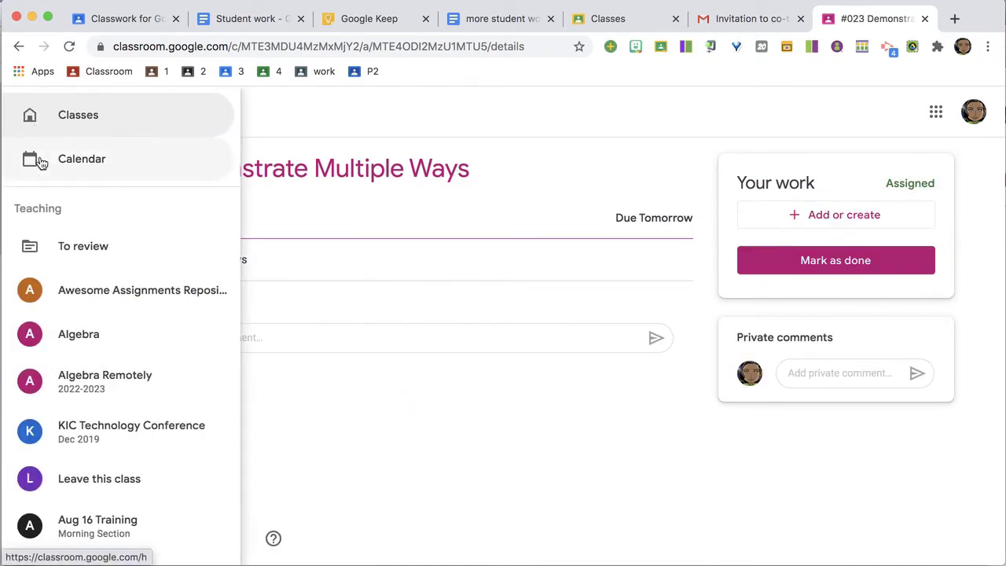
left_click(78, 114)
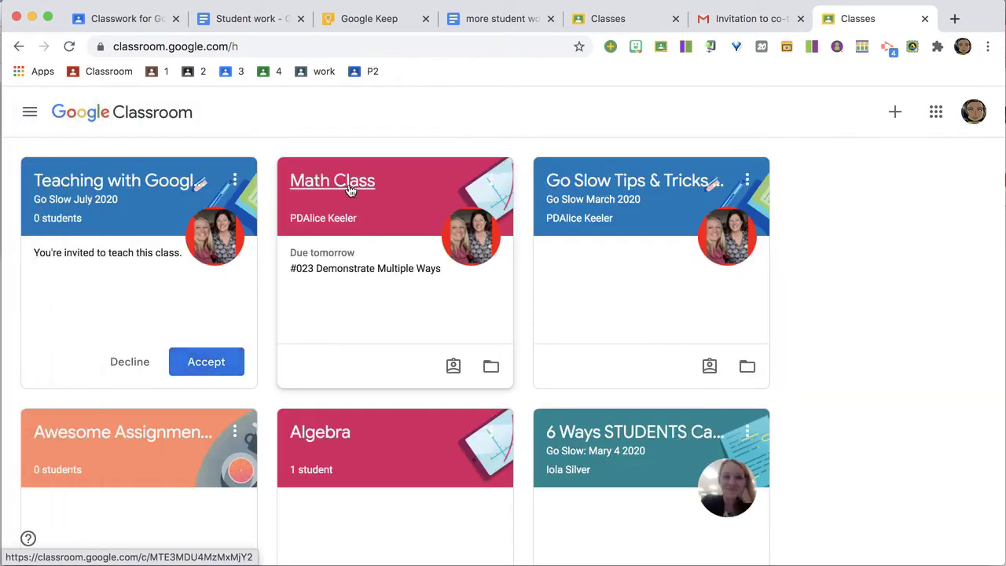
left_click(332, 180)
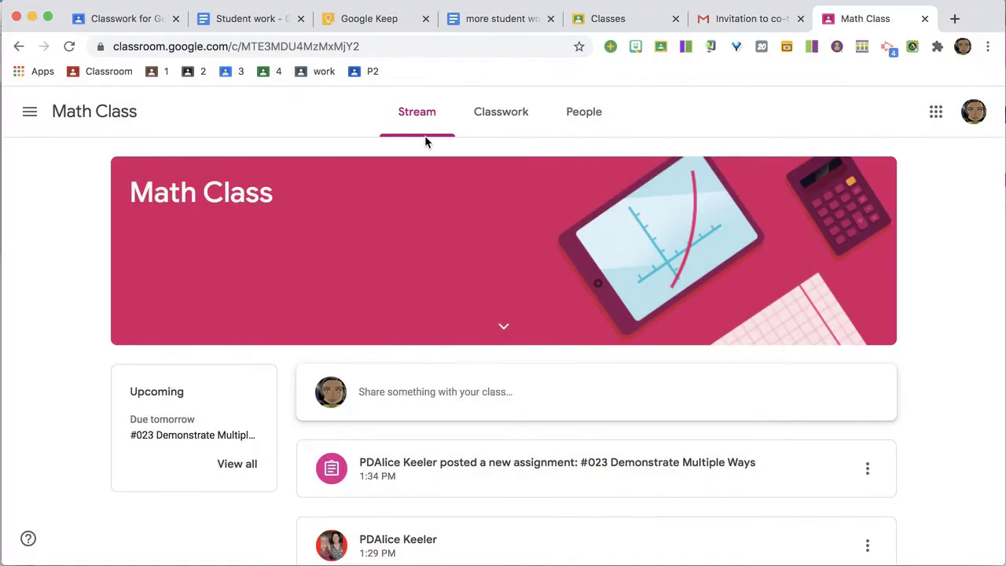
scroll("down", 3)
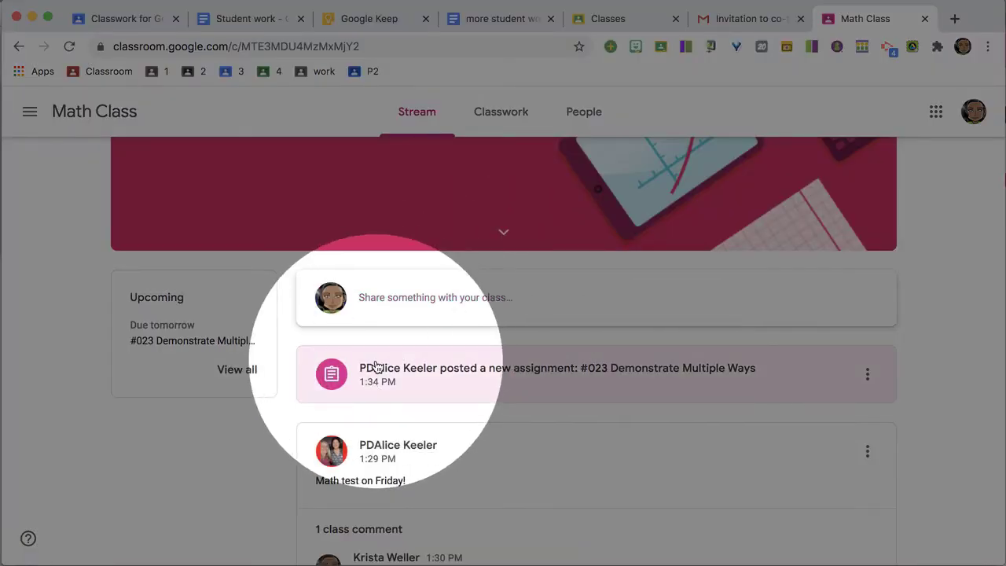
mouse_move(759, 396)
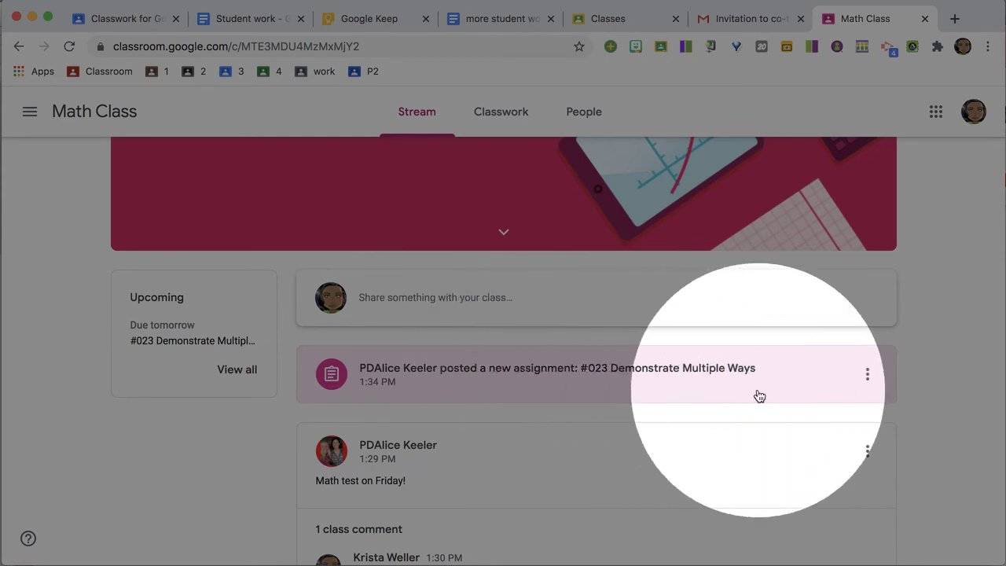
mouse_move(393, 391)
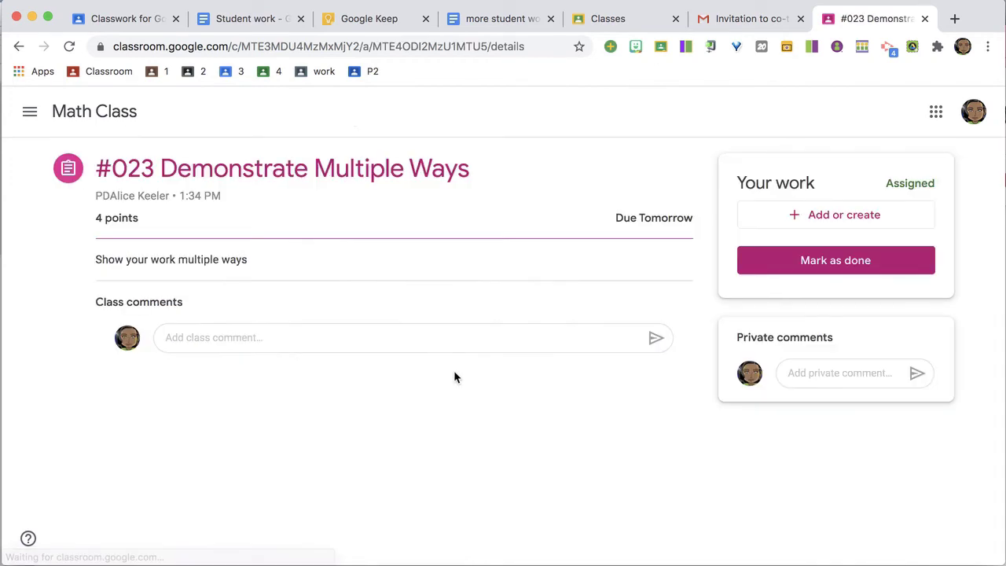
mouse_move(534, 371)
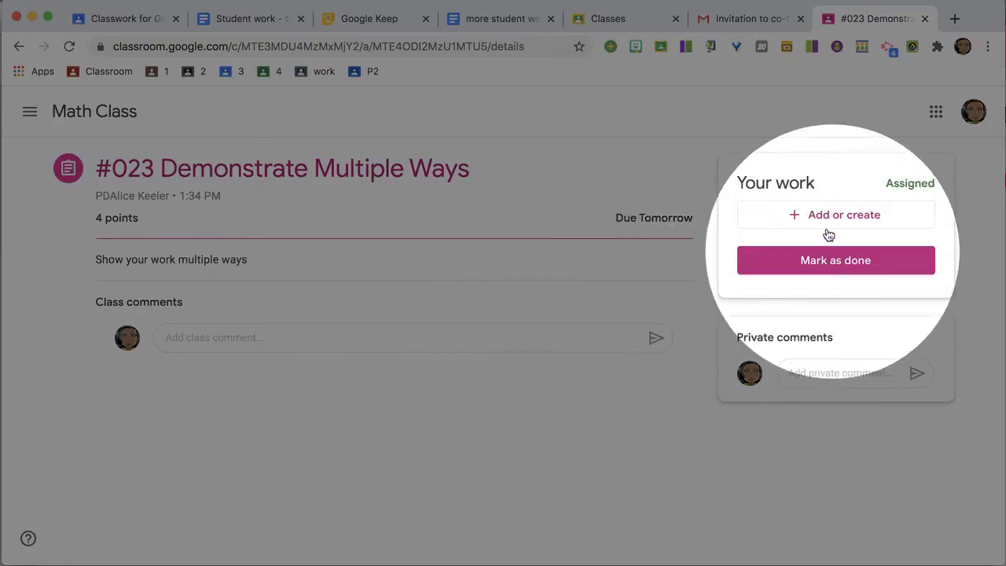
Step: Under Your work on assignment #023, create a new Google Docs file
left_click(835, 214)
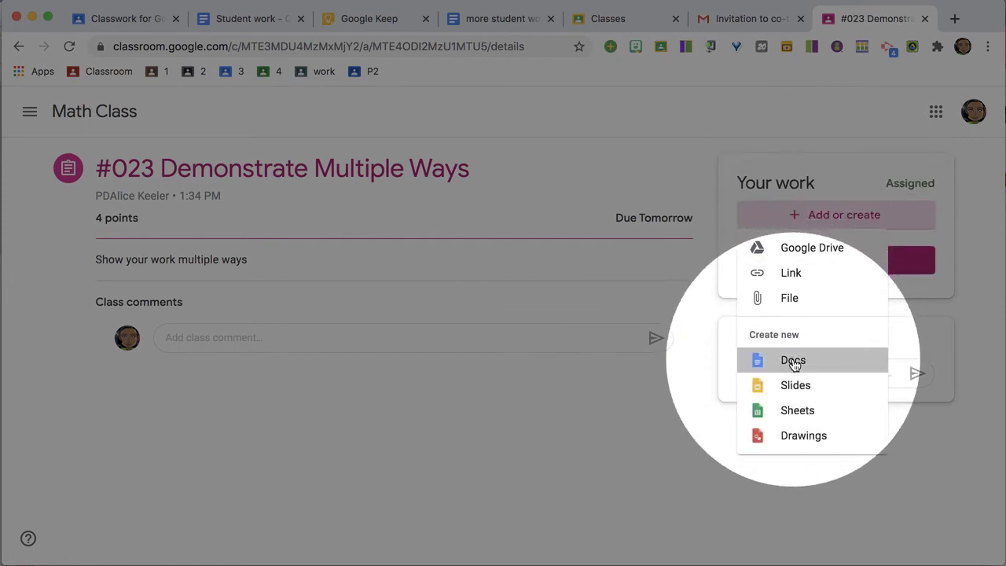
left_click(792, 359)
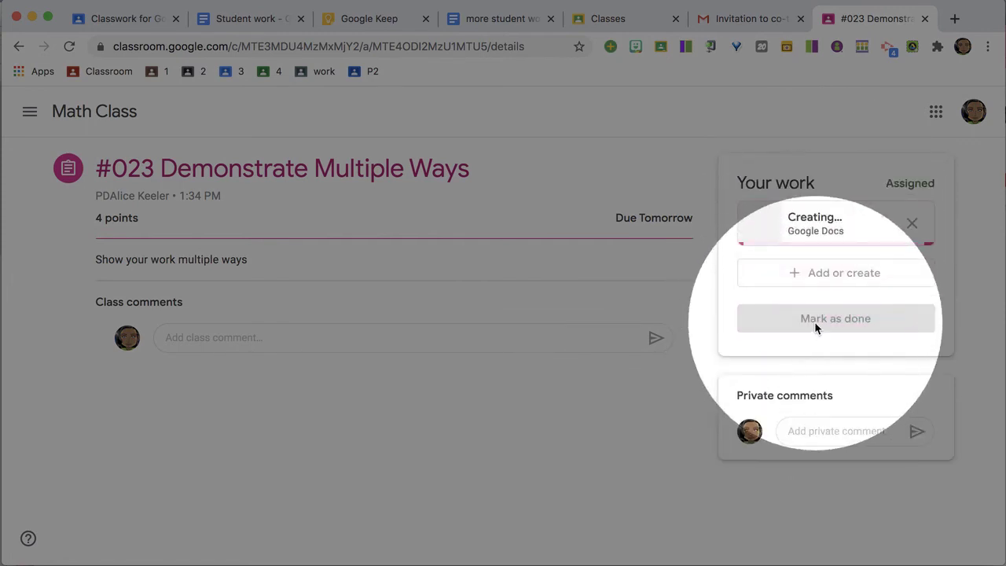